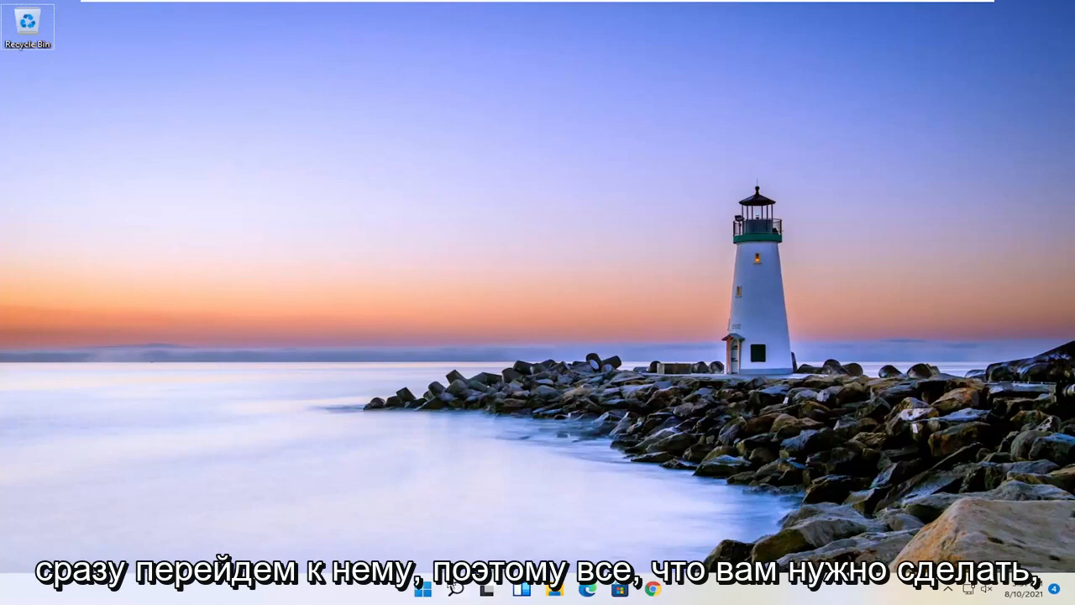
Search Windows for 'settings' from the taskbar search panel
click(455, 588)
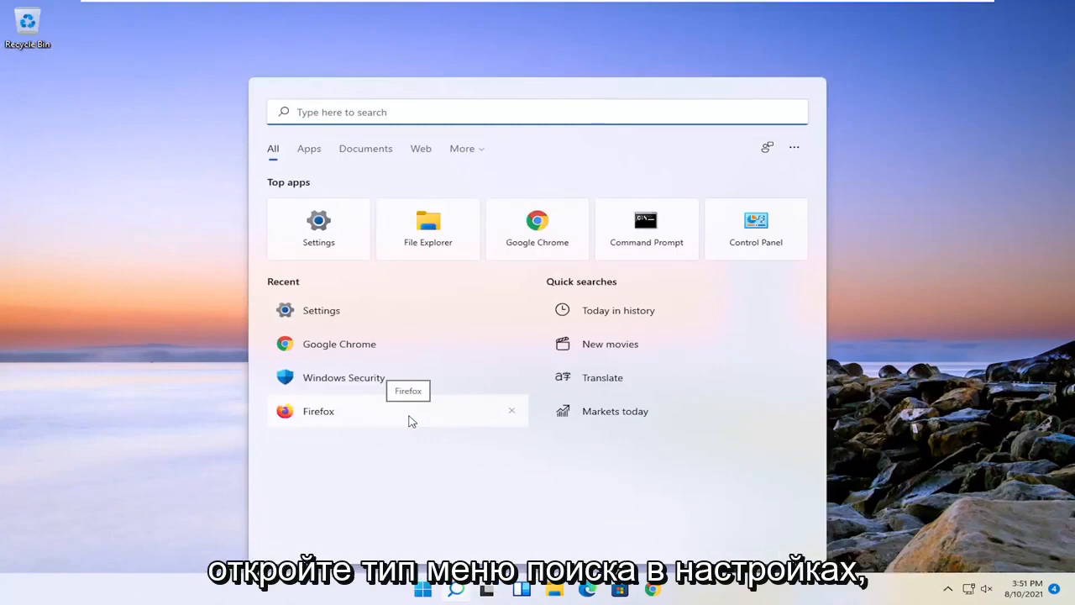
text(settings)
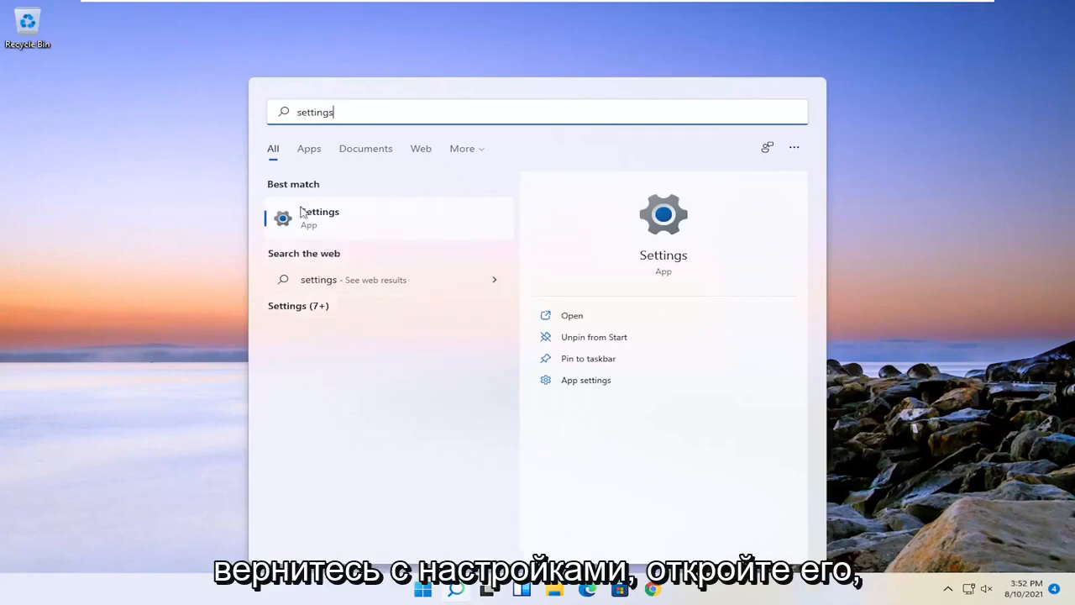
Launch Settings and go to Network & internet's Advanced network settings, showing Network reset
click(319, 217)
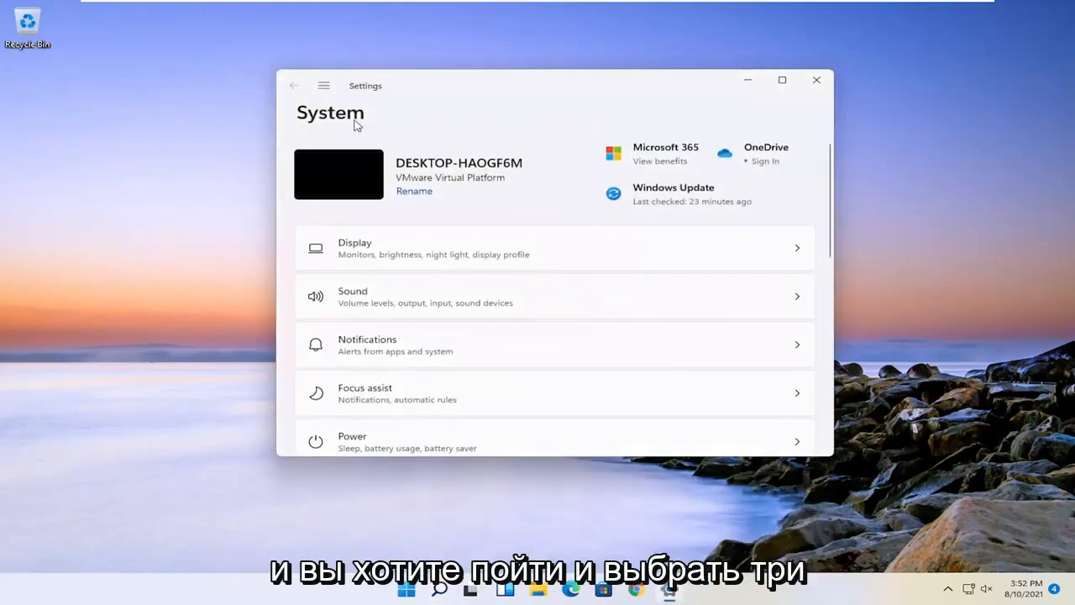
mouse_move(323, 85)
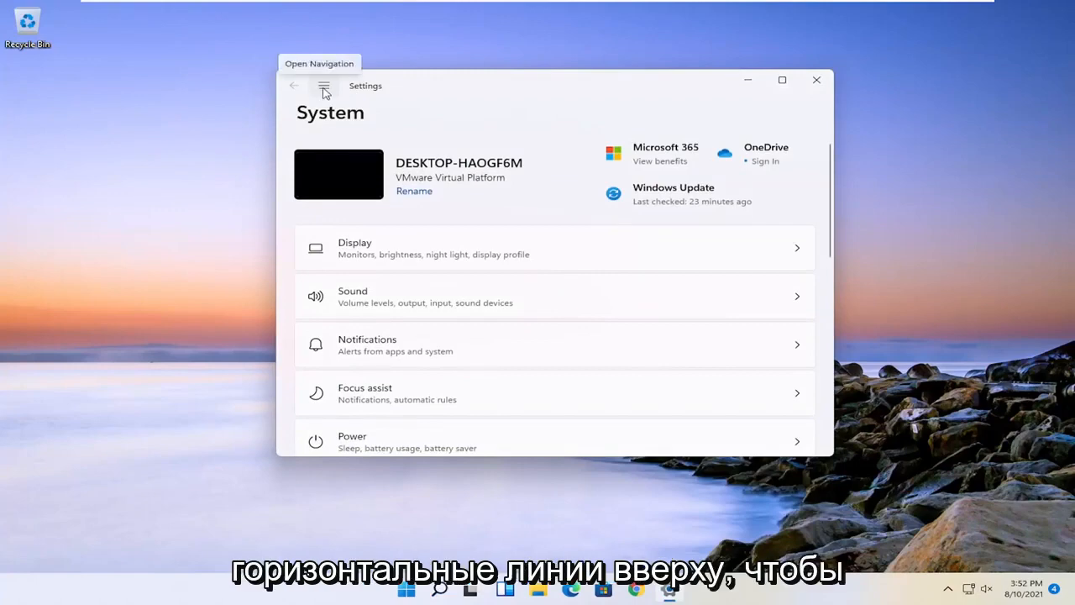
click(323, 86)
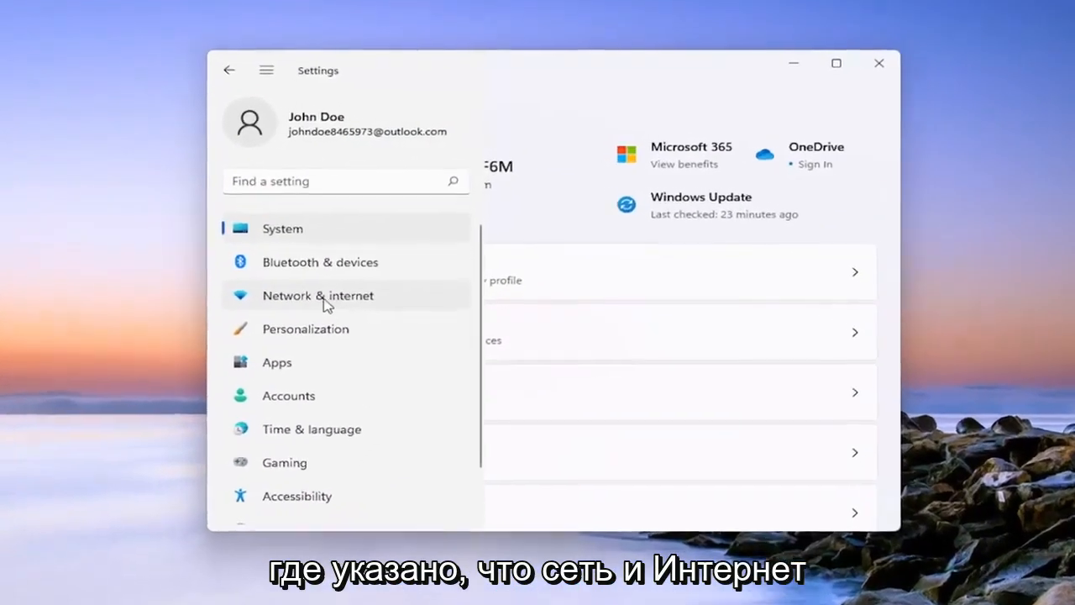
click(318, 294)
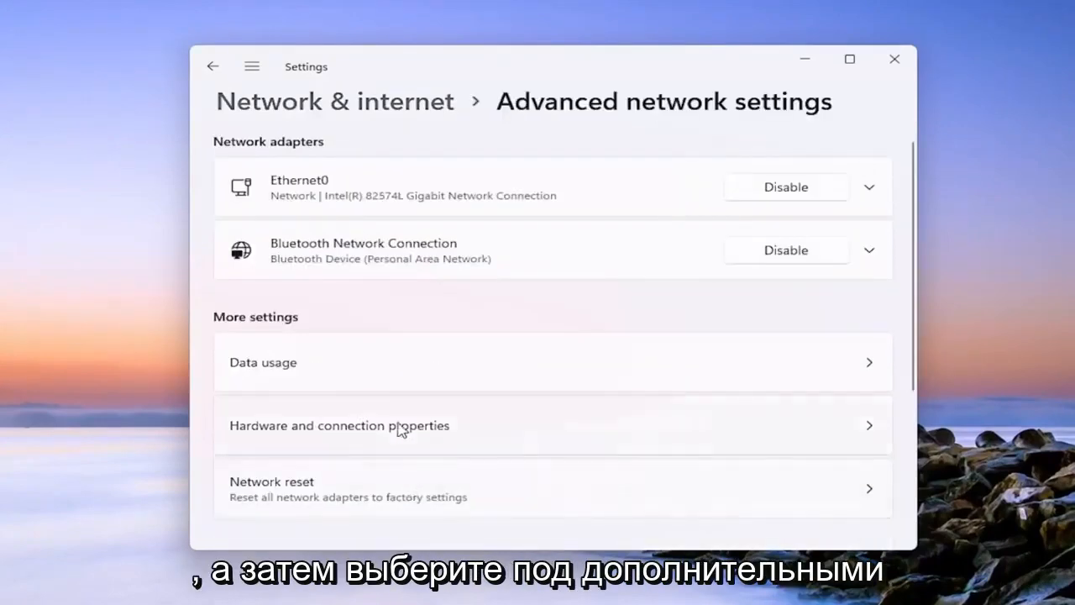
scroll(down, 3)
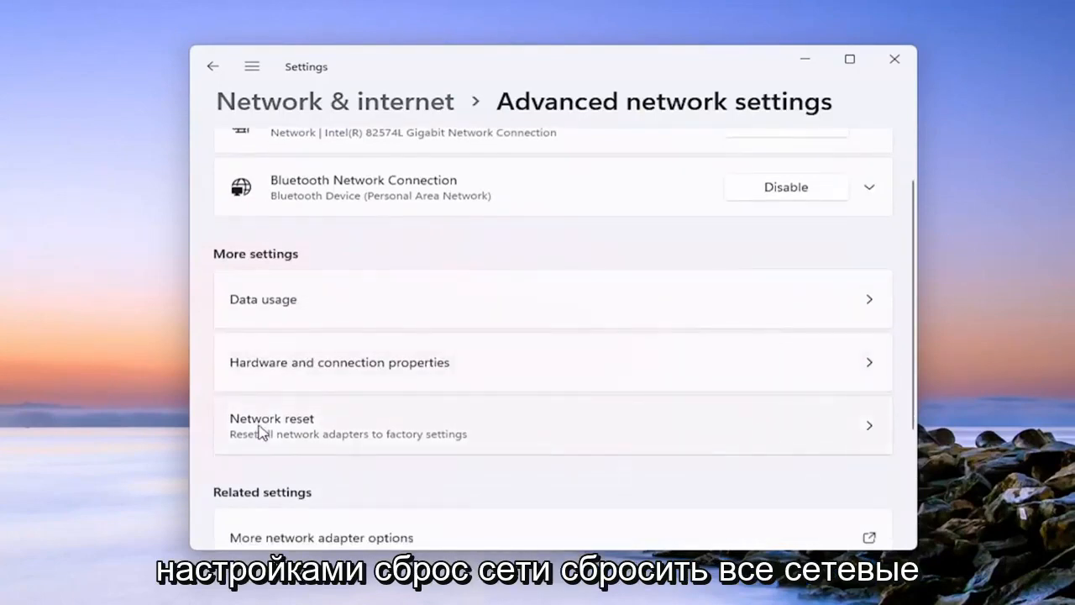
mouse_move(349, 448)
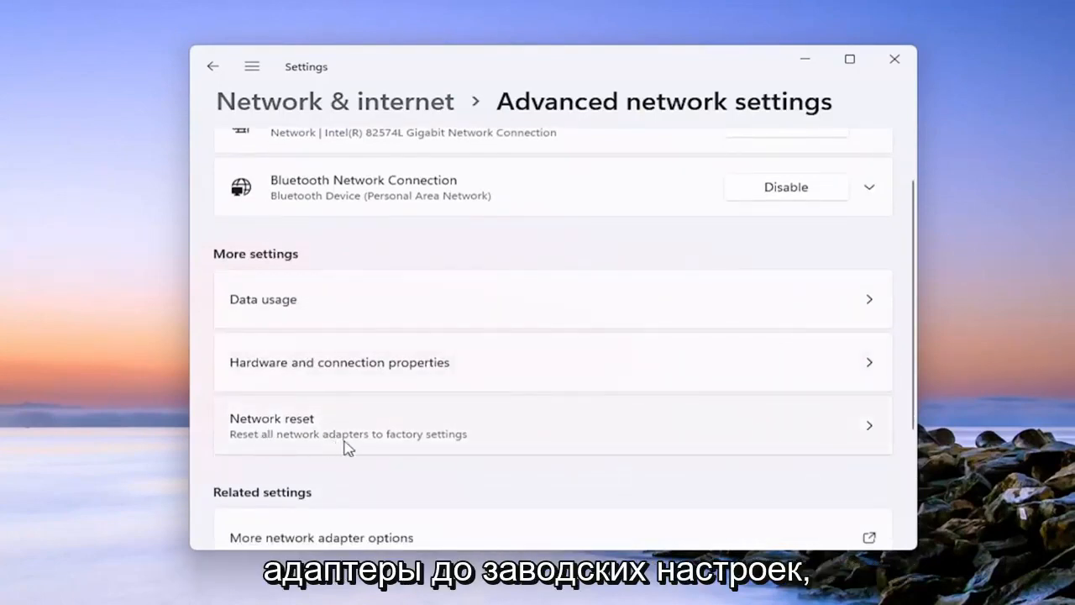
Open the Network reset page and choose Reset now to reset all adapters
click(552, 425)
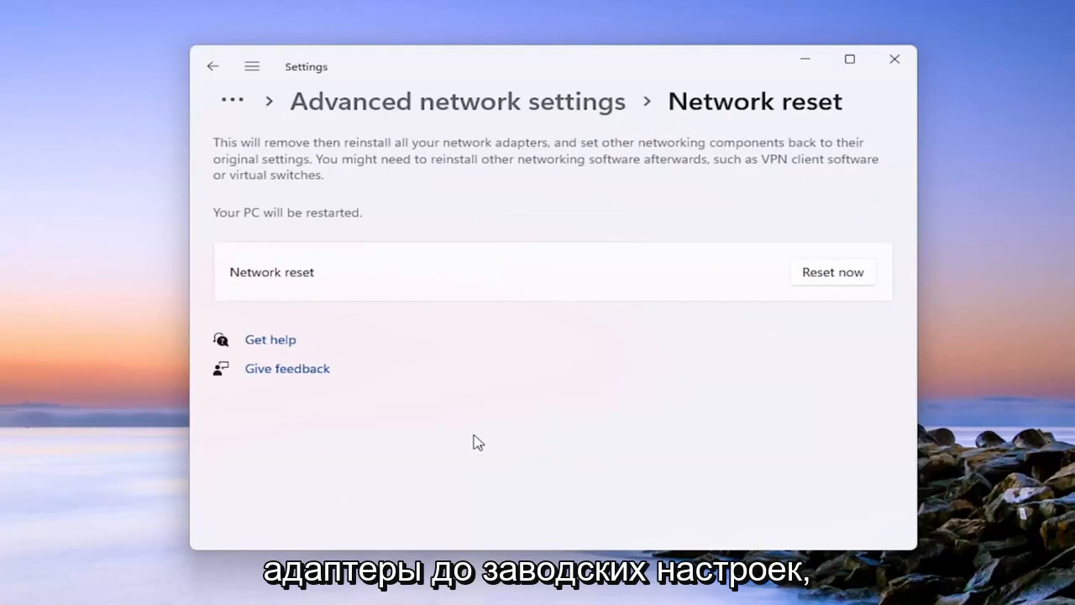
mouse_move(370, 183)
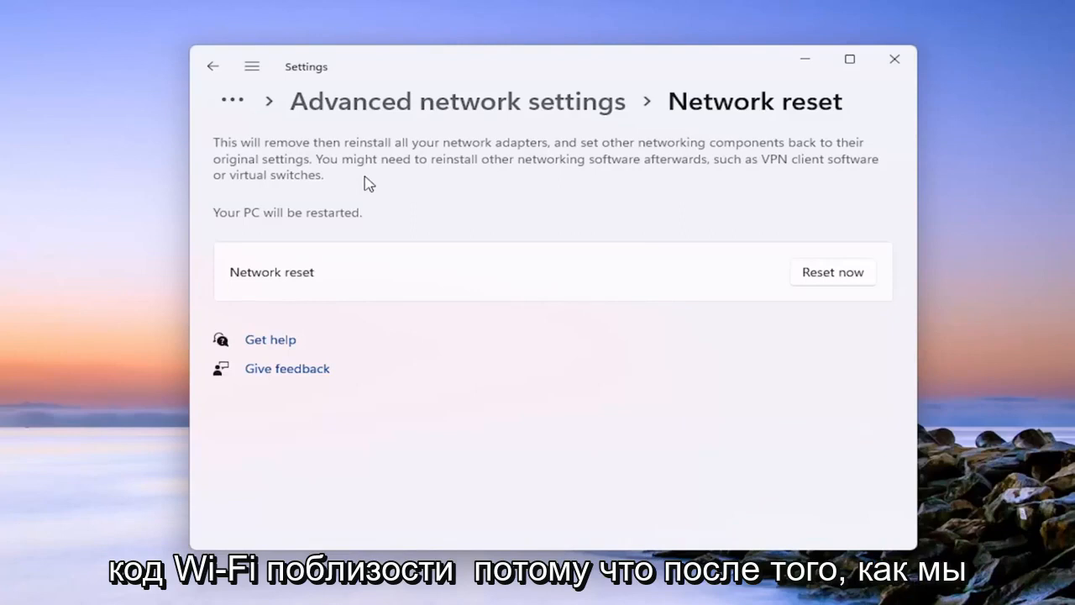
mouse_move(561, 304)
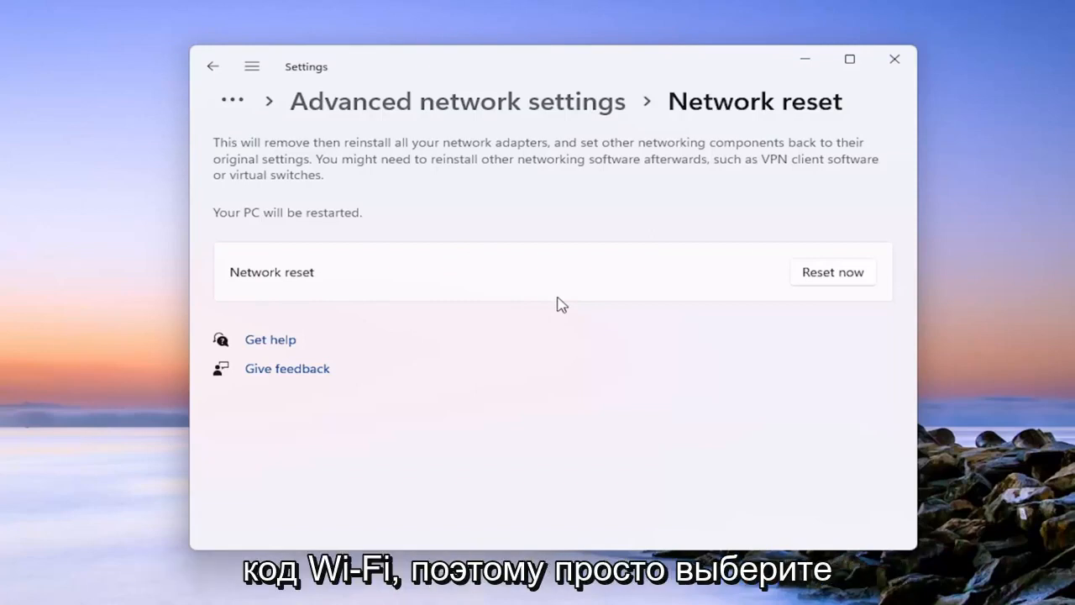
mouse_move(832, 272)
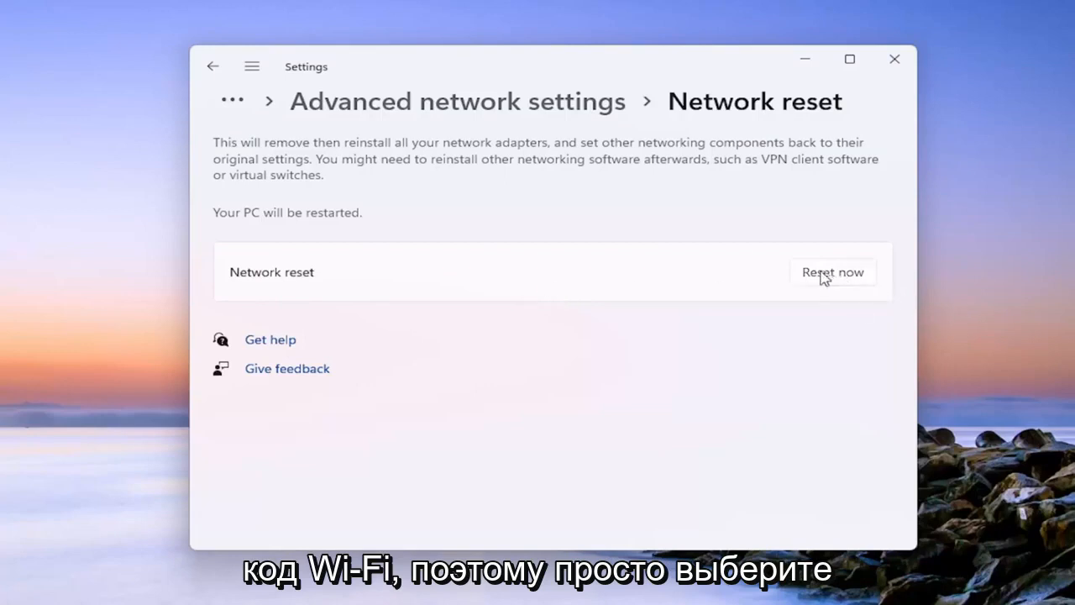
click(832, 271)
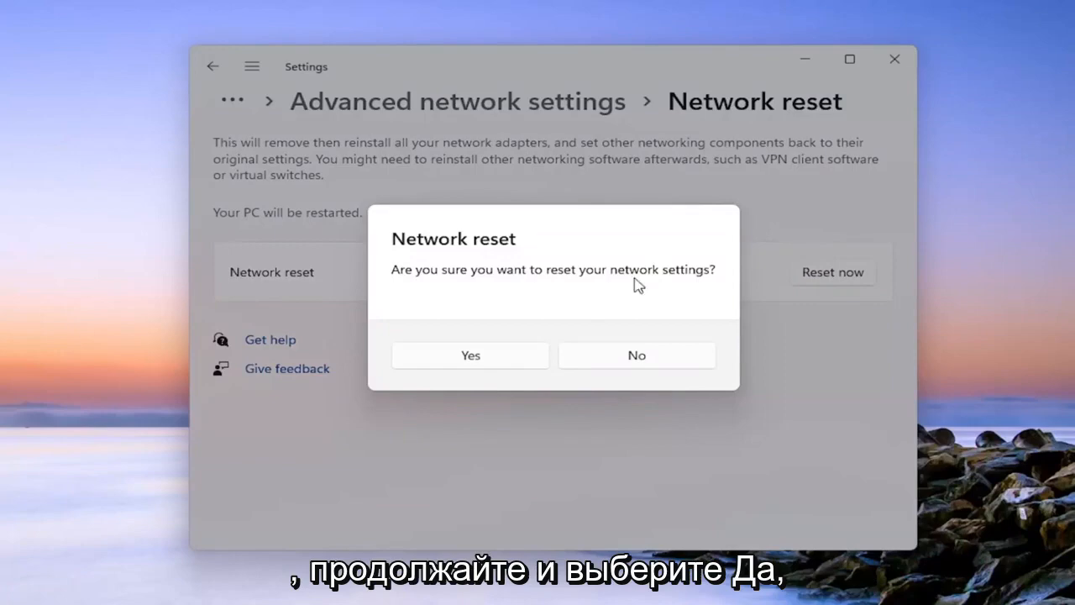
click(636, 354)
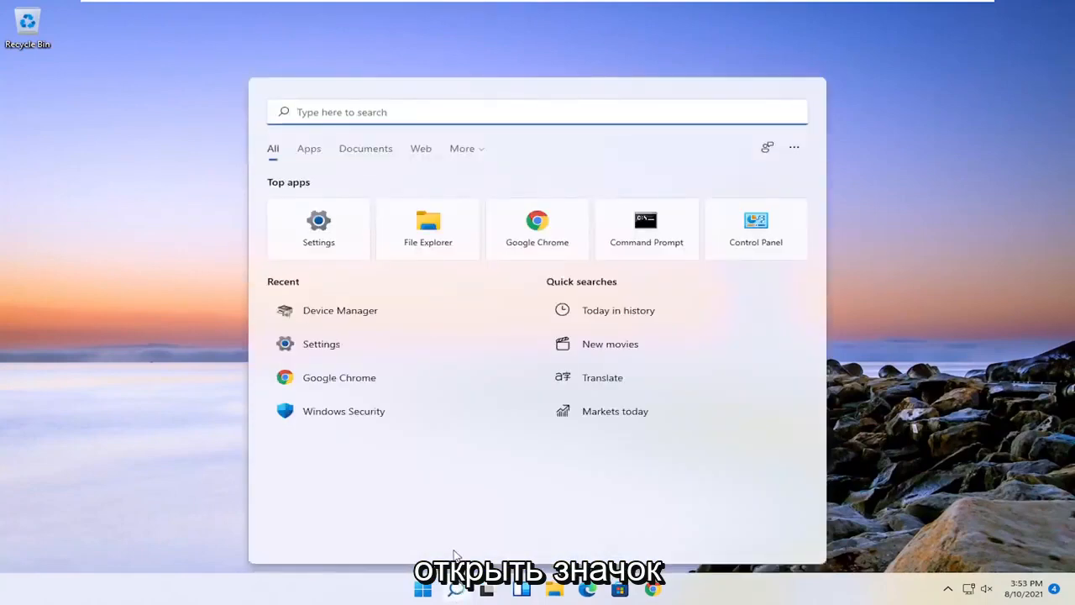
Search for 'device manager' and open it with Network adapters expanded
text(device manager)
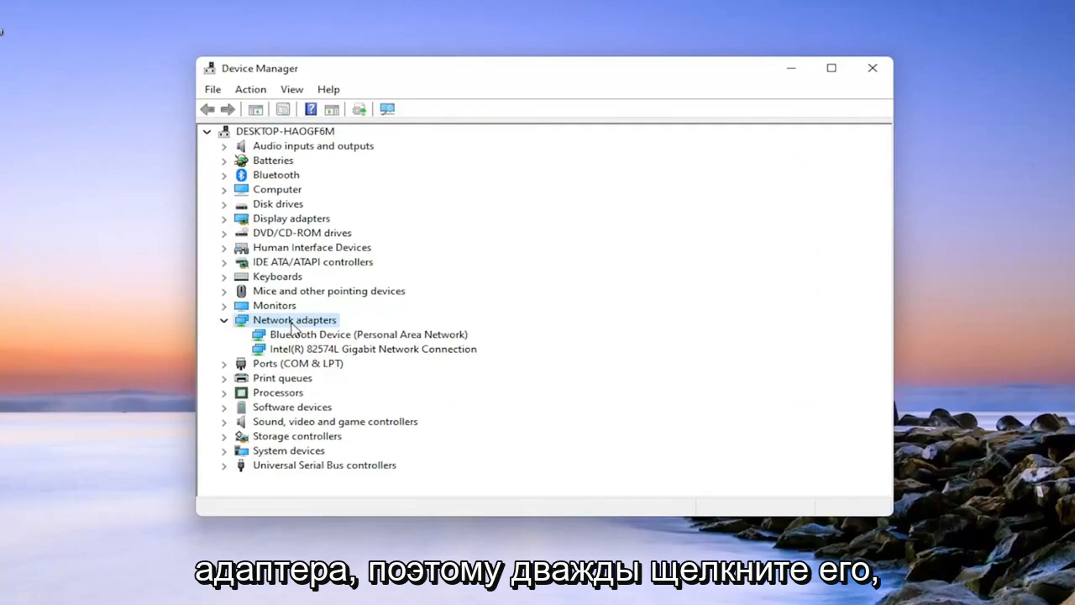
Uninstall the Intel(R) 82574L Gigabit Network Connection device and close Device Manager
click(373, 348)
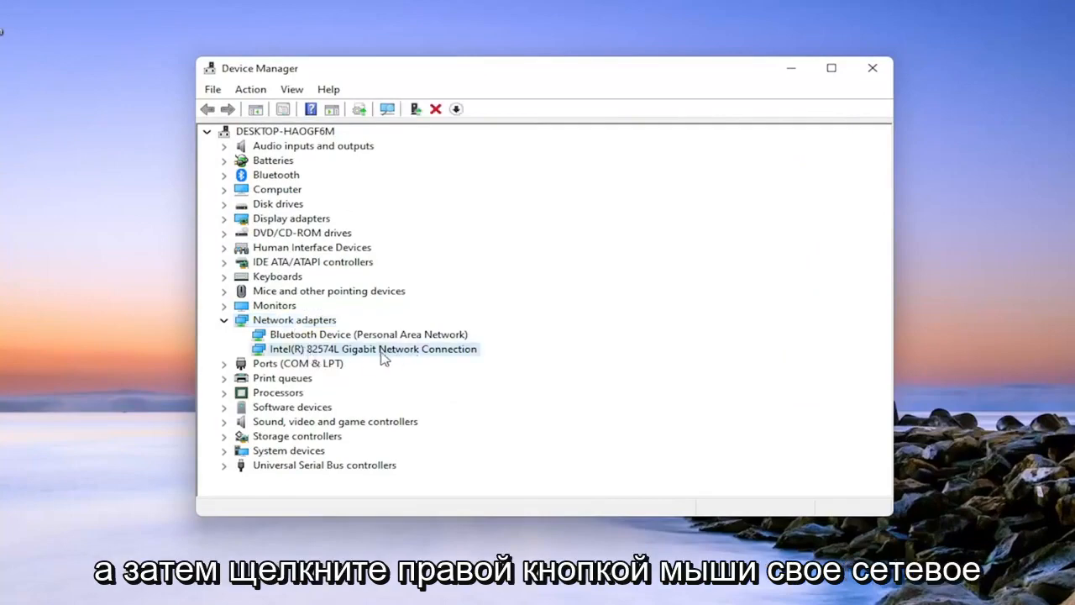
right_click(372, 349)
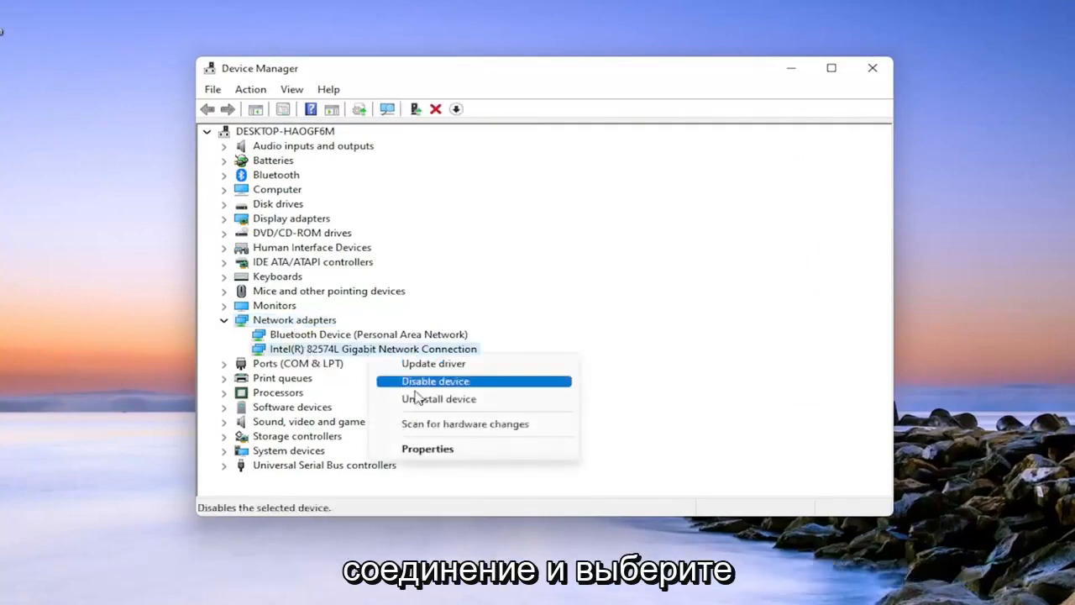
click(439, 398)
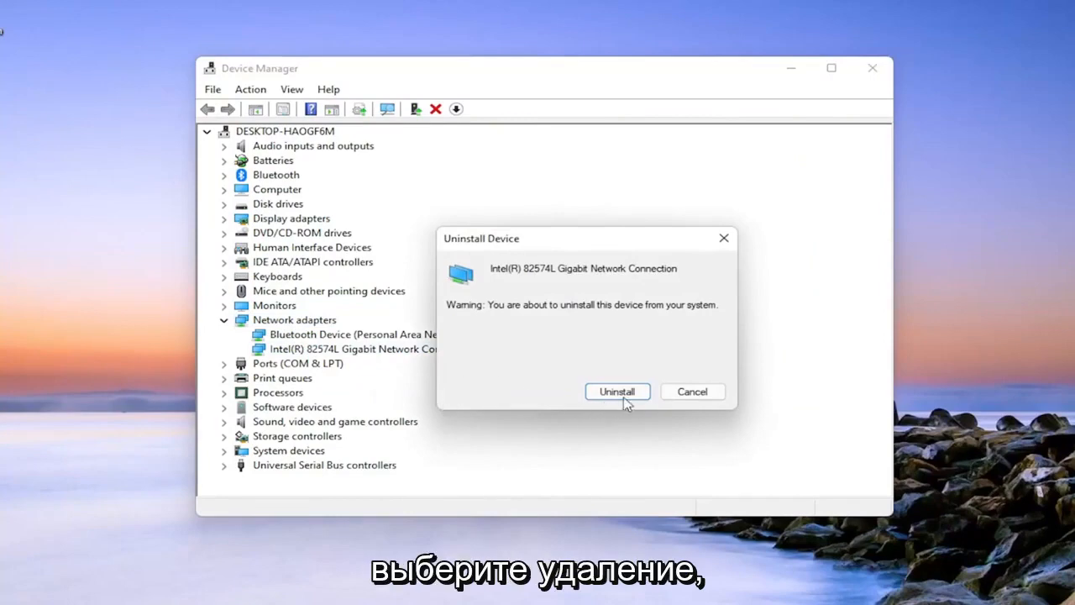
click(616, 391)
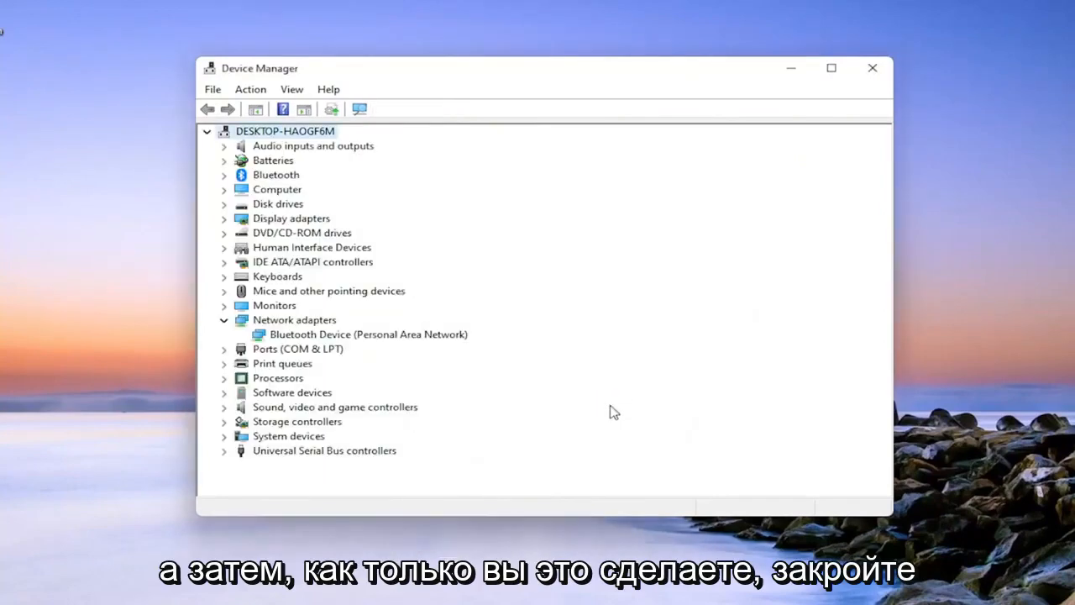
click(871, 68)
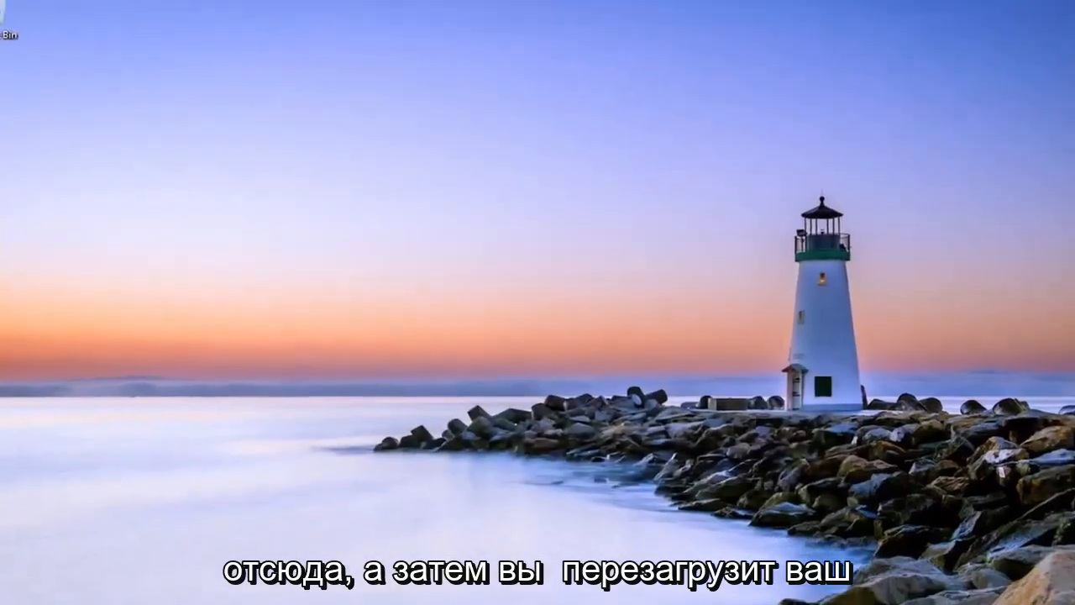